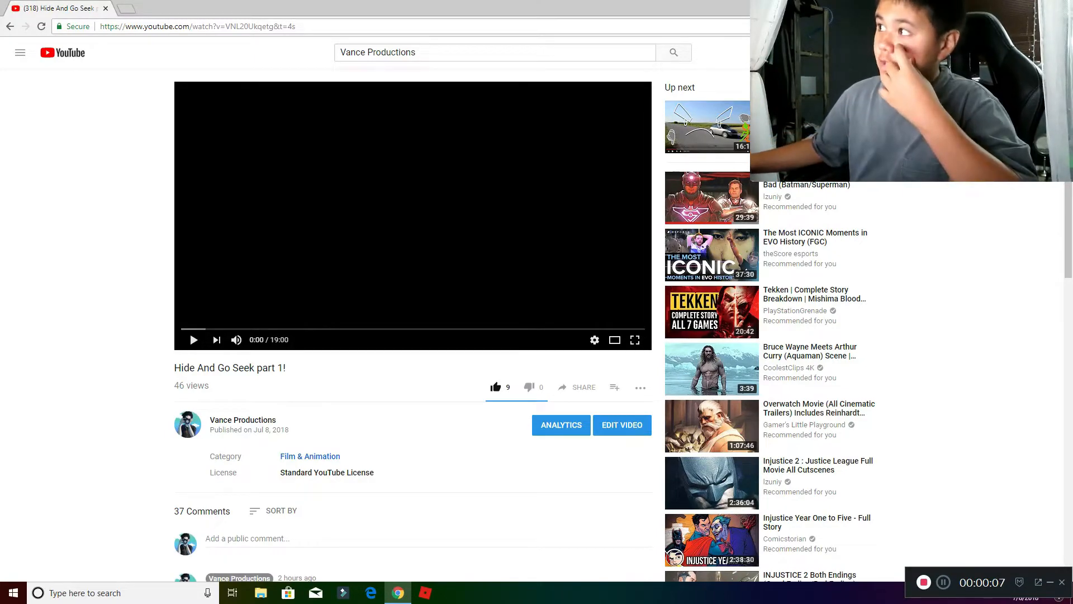
# Open the Vance Productions channel, search that name, and return to the first channel result.
pyautogui.click(242, 420)
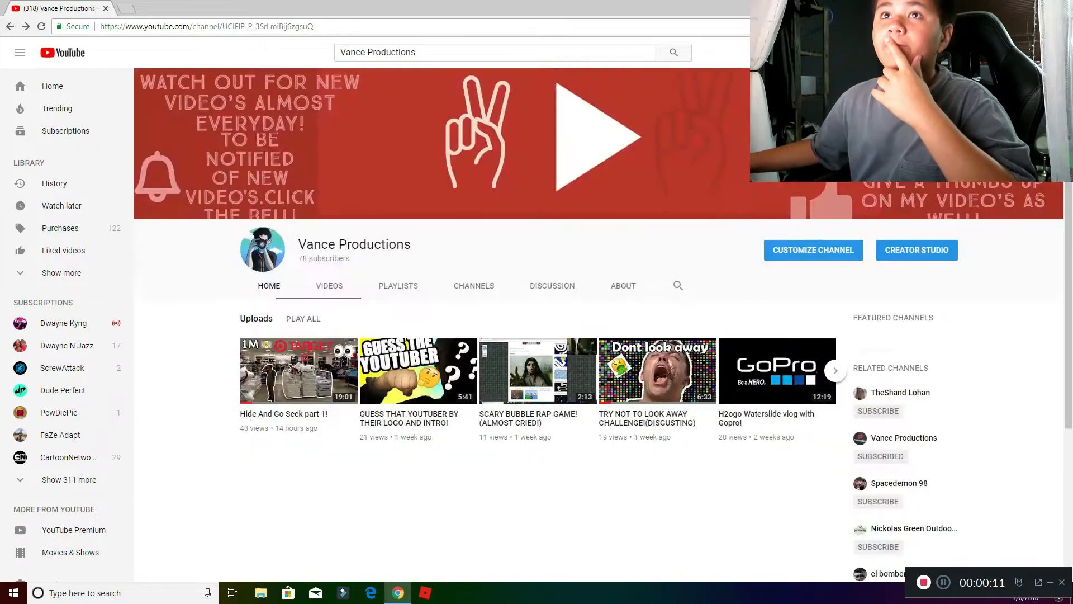
pyautogui.click(673, 52)
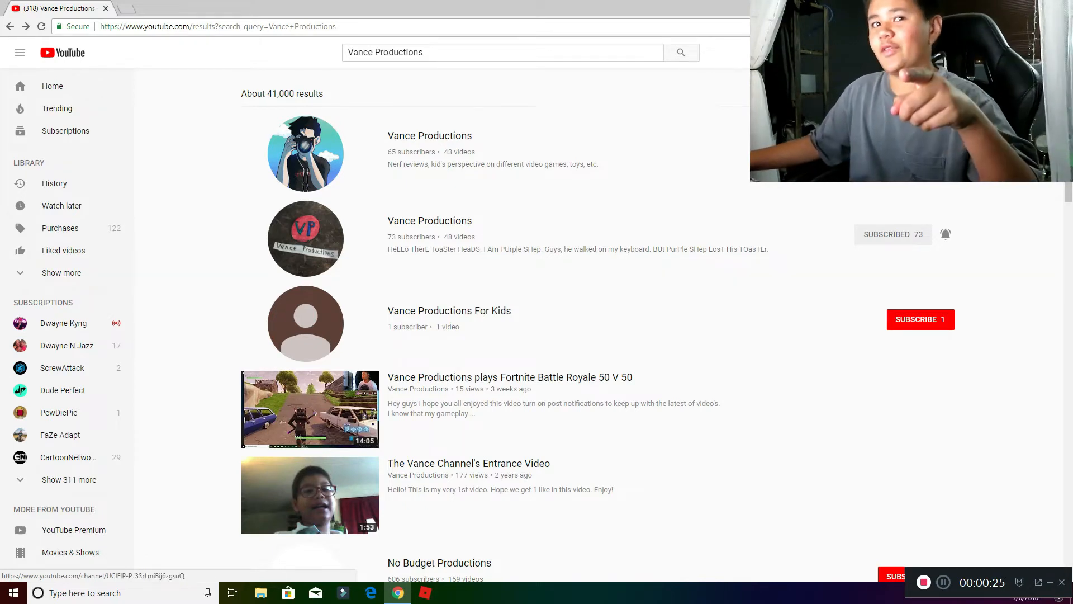
pyautogui.click(429, 135)
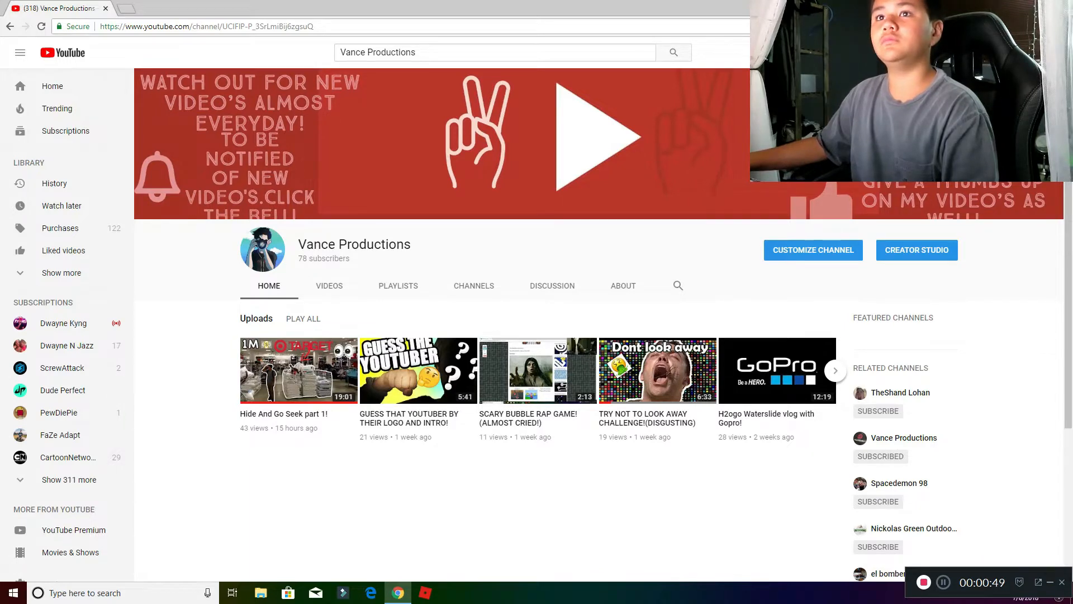
pyautogui.click(673, 51)
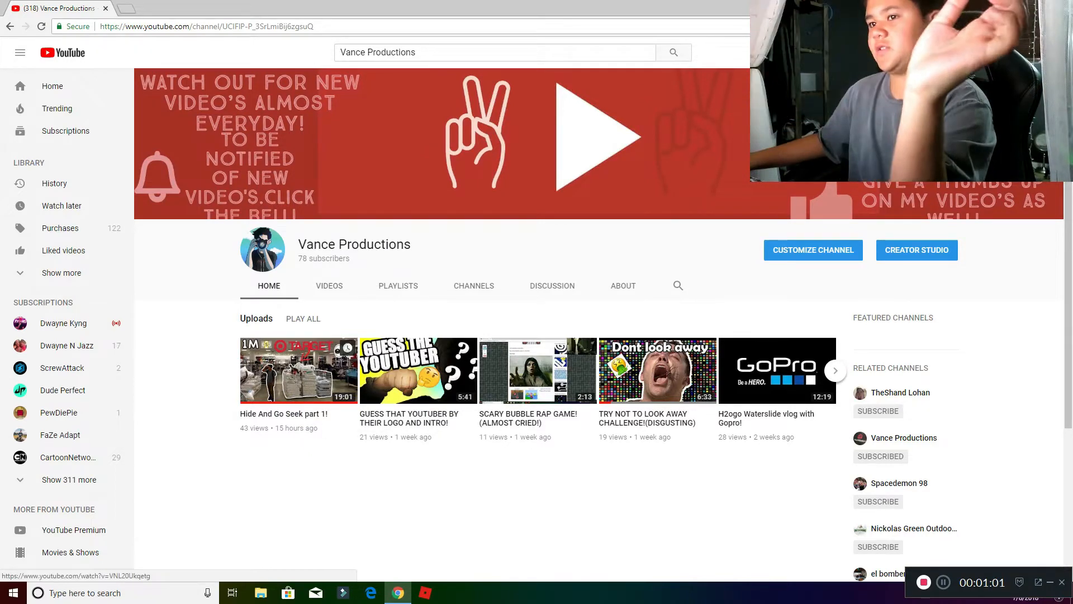
# Watch Hide And Go Seek part 1!, scroll through its comments, then search Vance Productions again.
pyautogui.click(299, 370)
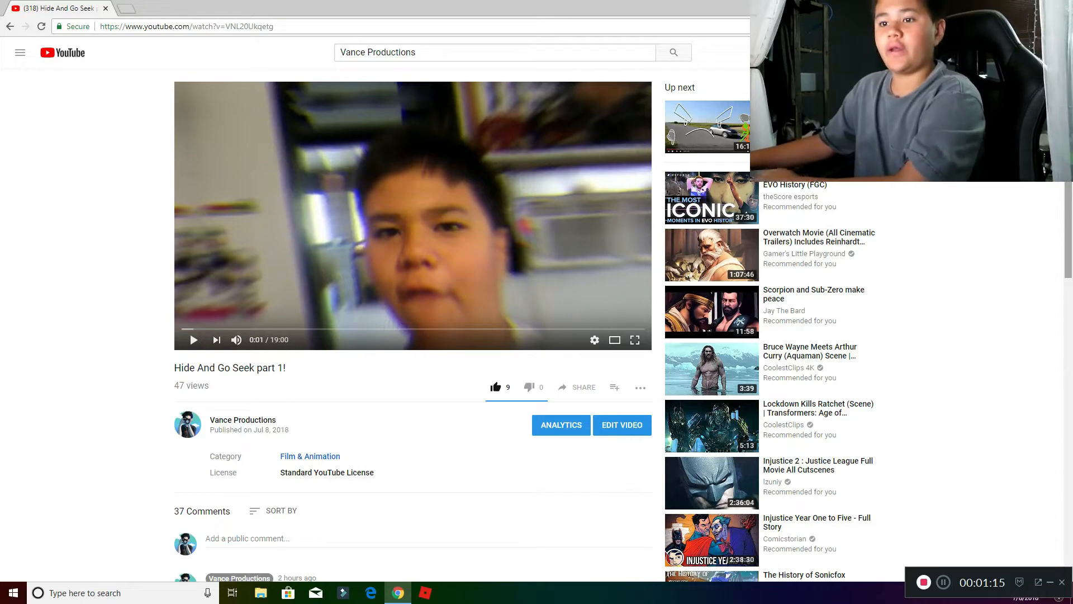
pyautogui.scroll(-3)
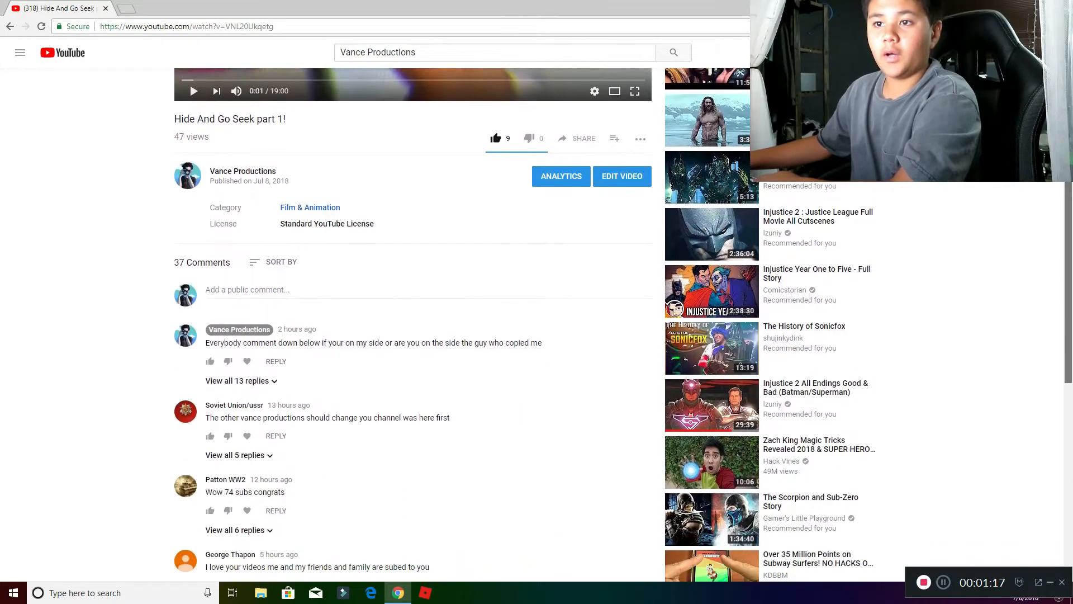
pyautogui.scroll(-3)
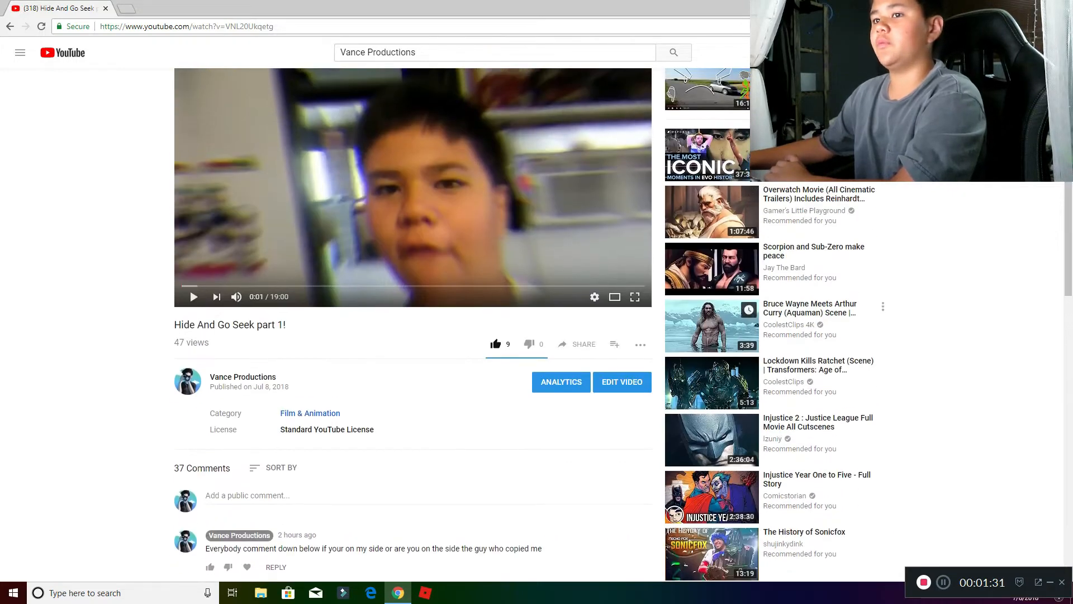
pyautogui.click(242, 376)
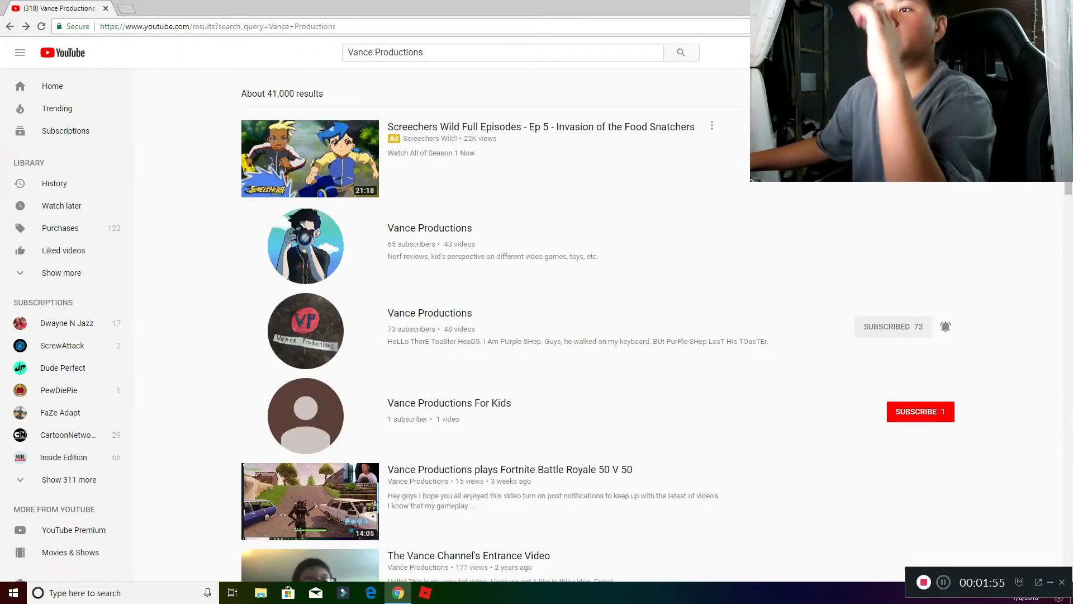
# Browse the 73-subscriber Vance Productions channel's Videos, then search 'Vance P' again.
pyautogui.click(429, 313)
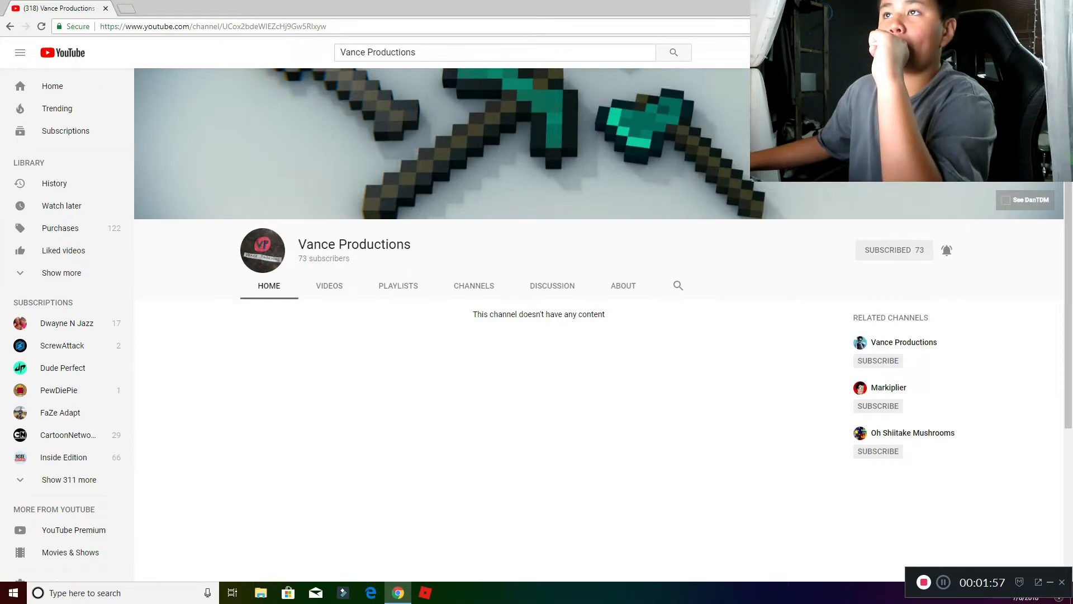
pyautogui.click(329, 286)
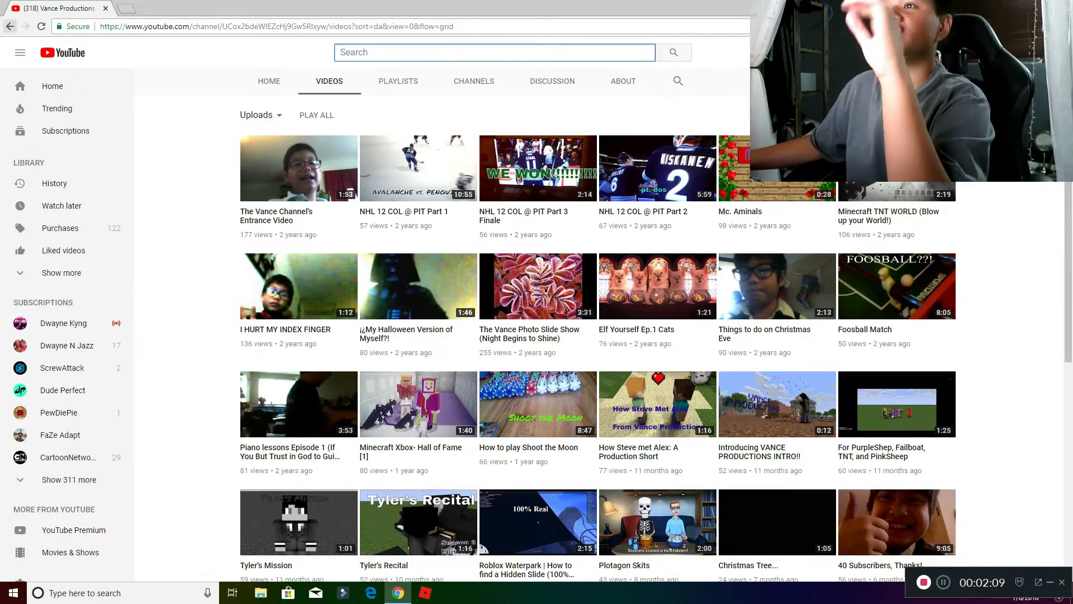
pyautogui.write('V')
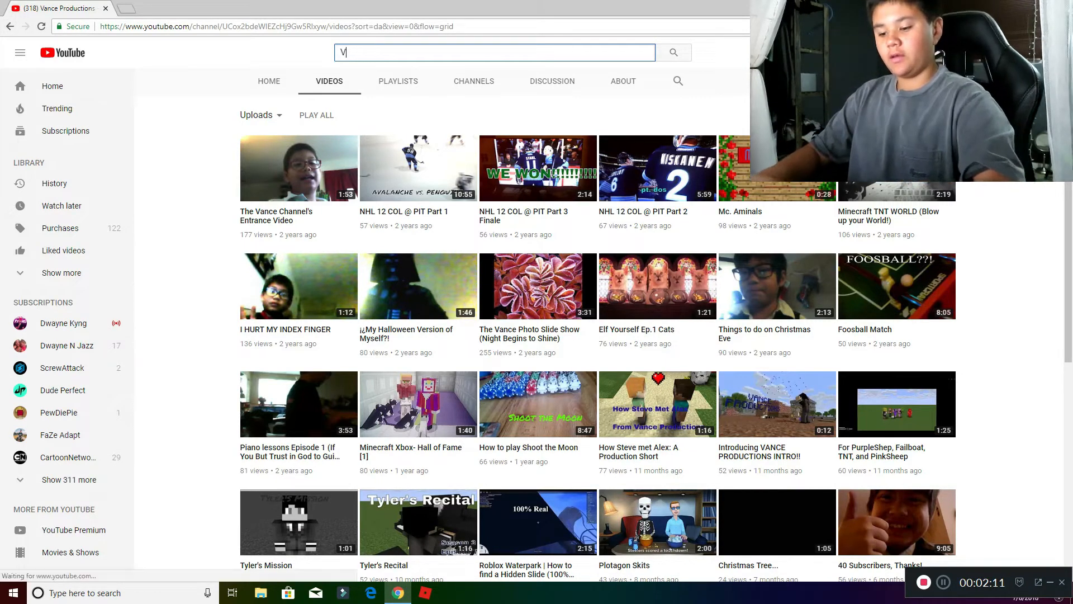
pyautogui.write('ance Productions')
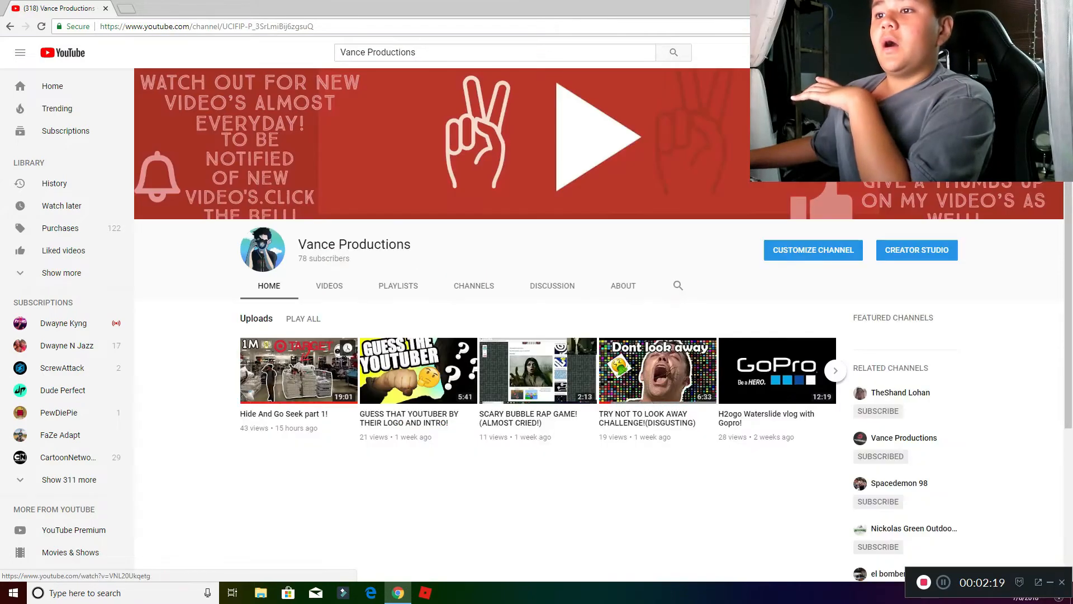
pyautogui.click(298, 370)
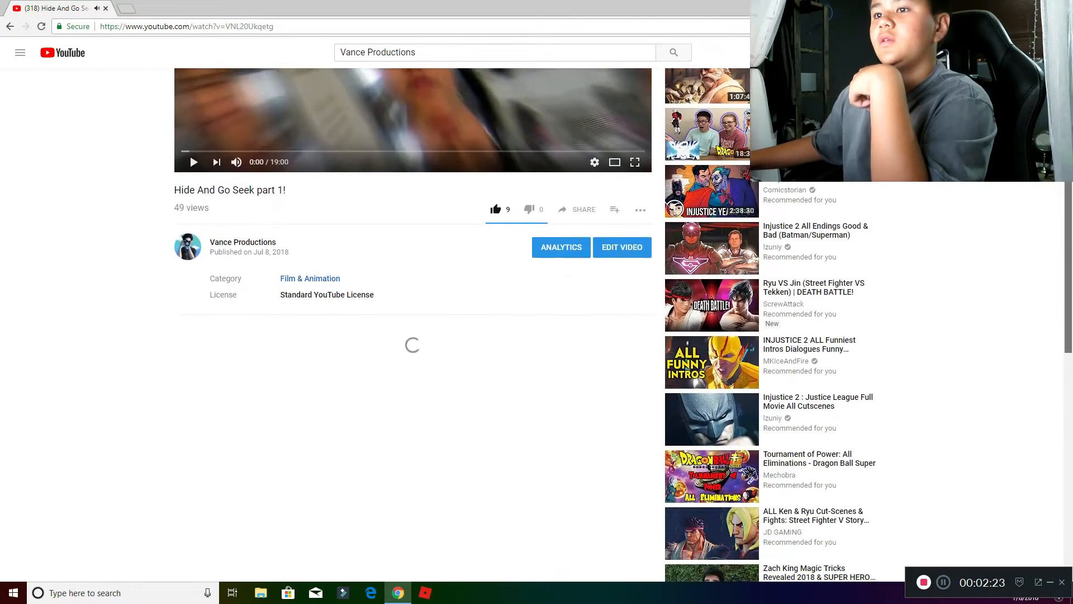
pyautogui.scroll(-3)
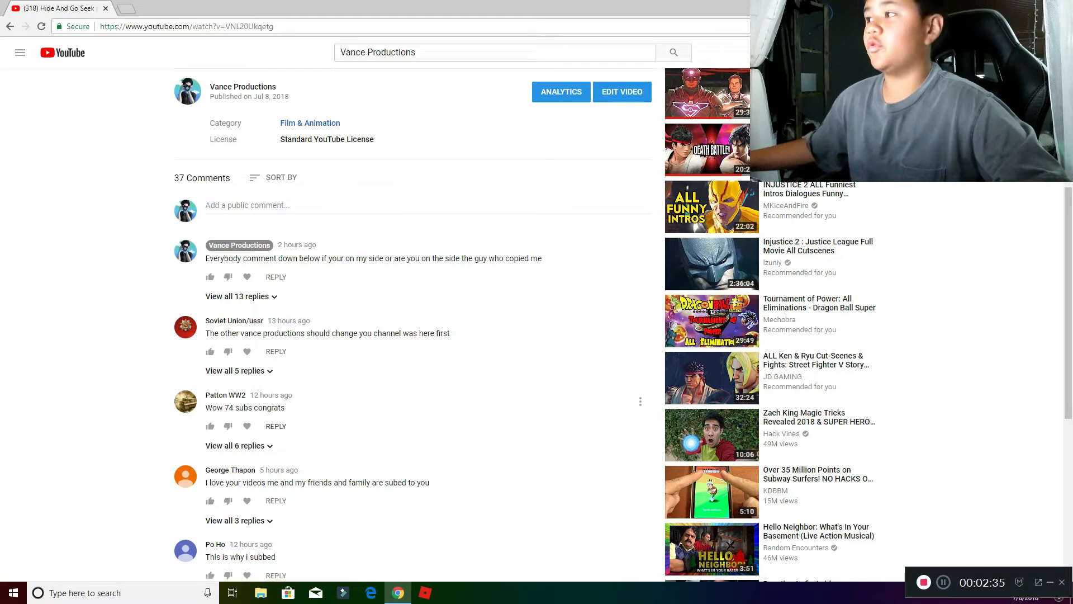
pyautogui.scroll(-3)
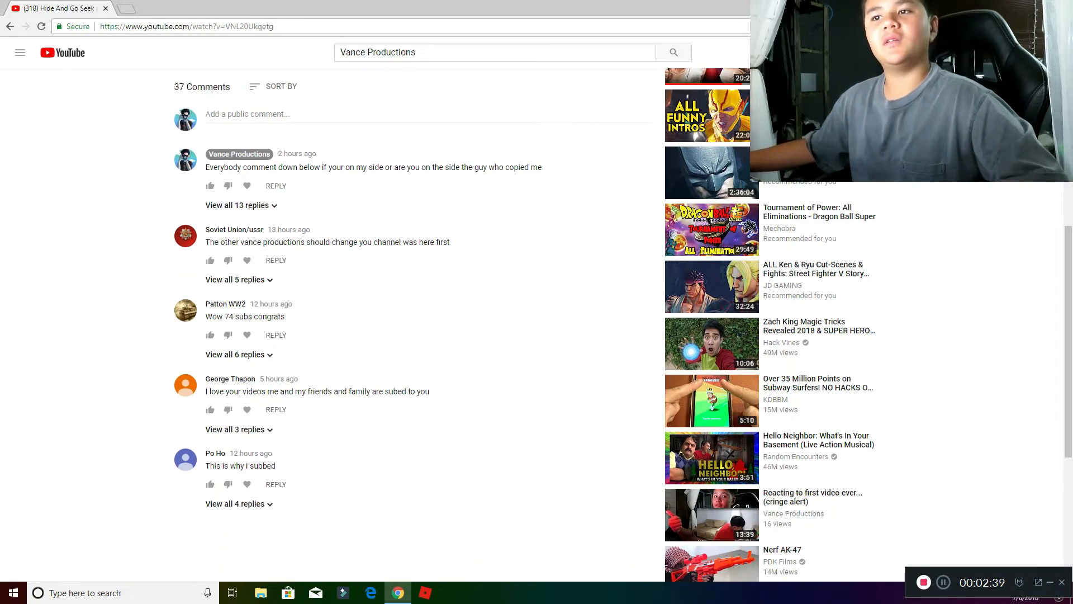
pyautogui.click(275, 335)
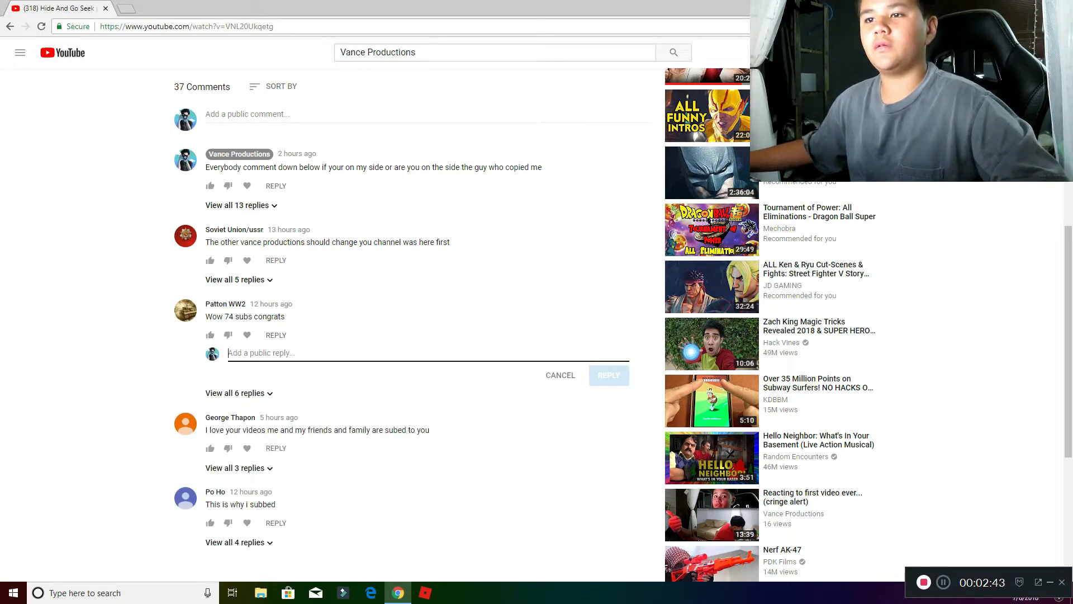
pyautogui.click(236, 393)
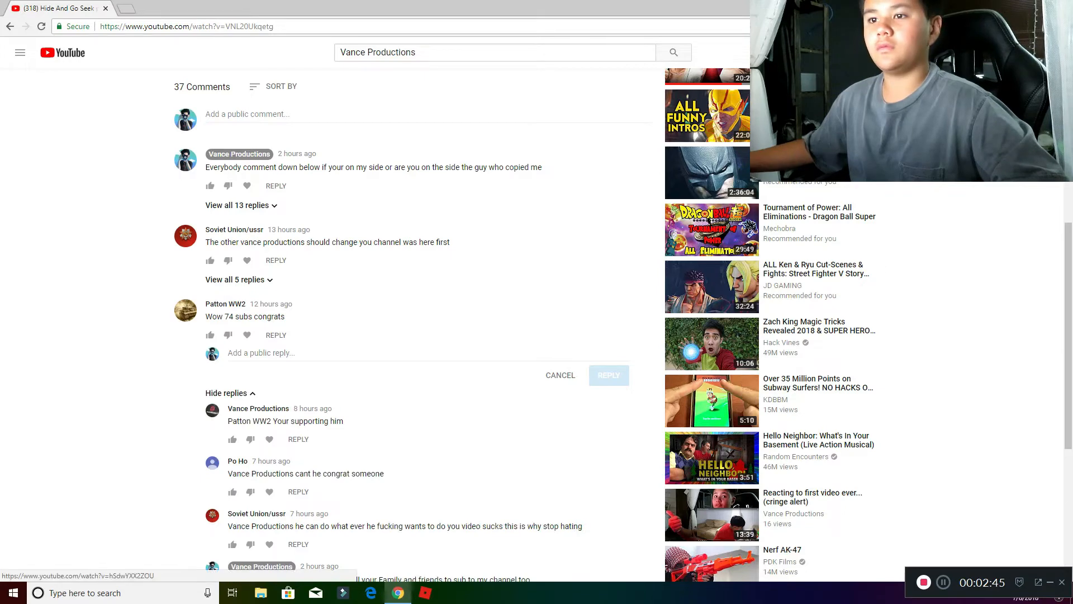
pyautogui.scroll(-3)
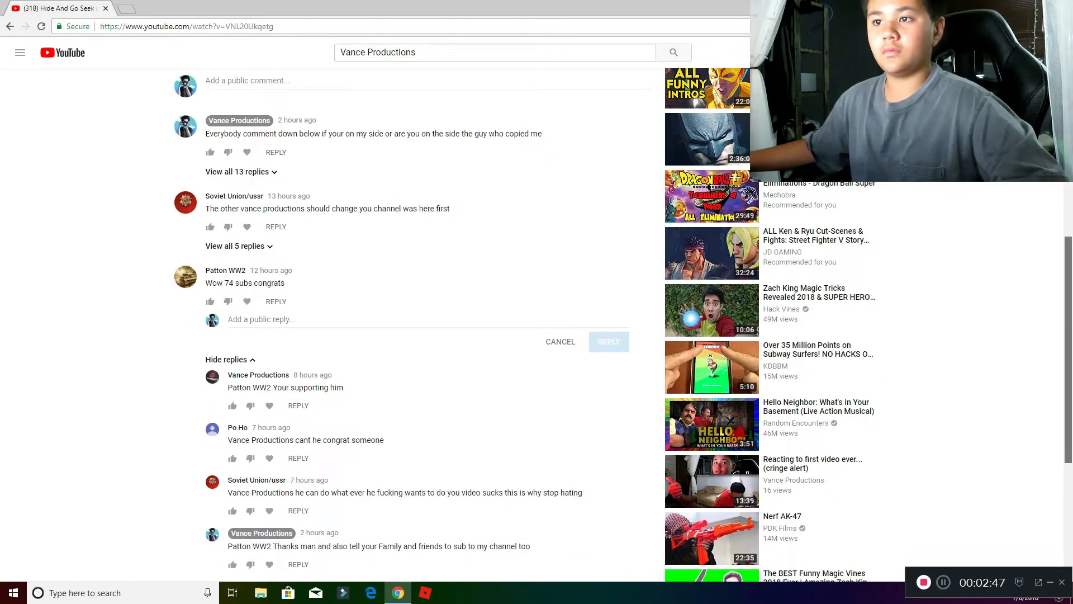
pyautogui.scroll(-3)
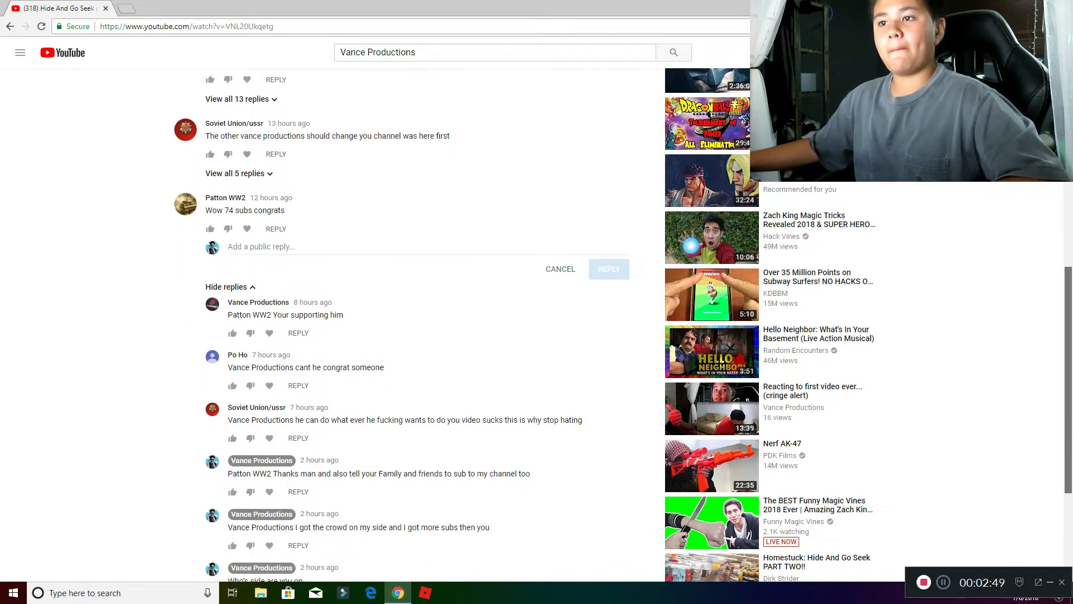
pyautogui.scroll(-3)
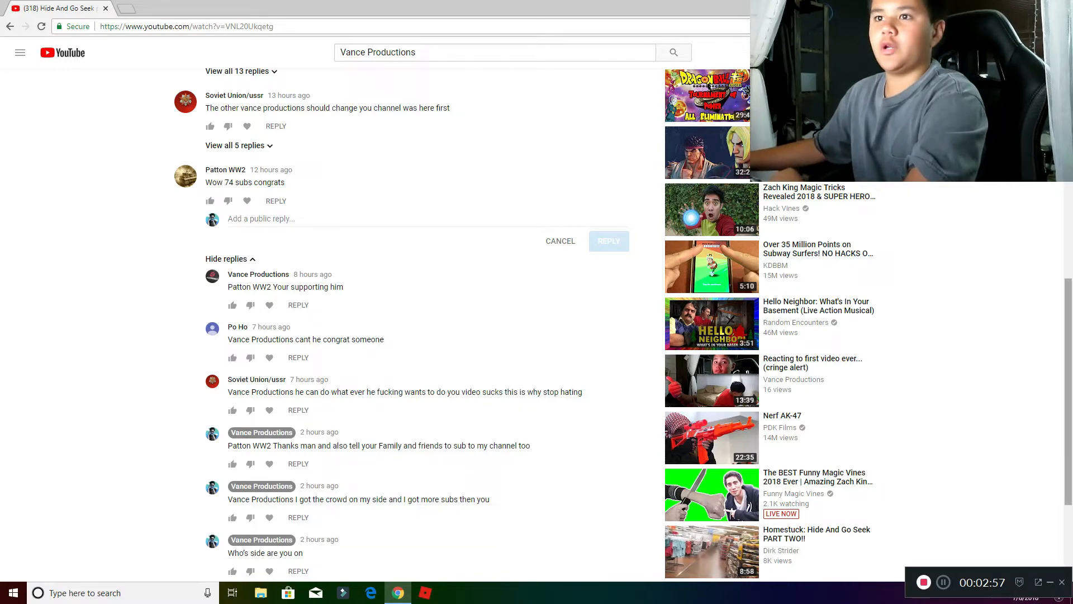
pyautogui.scroll(-3)
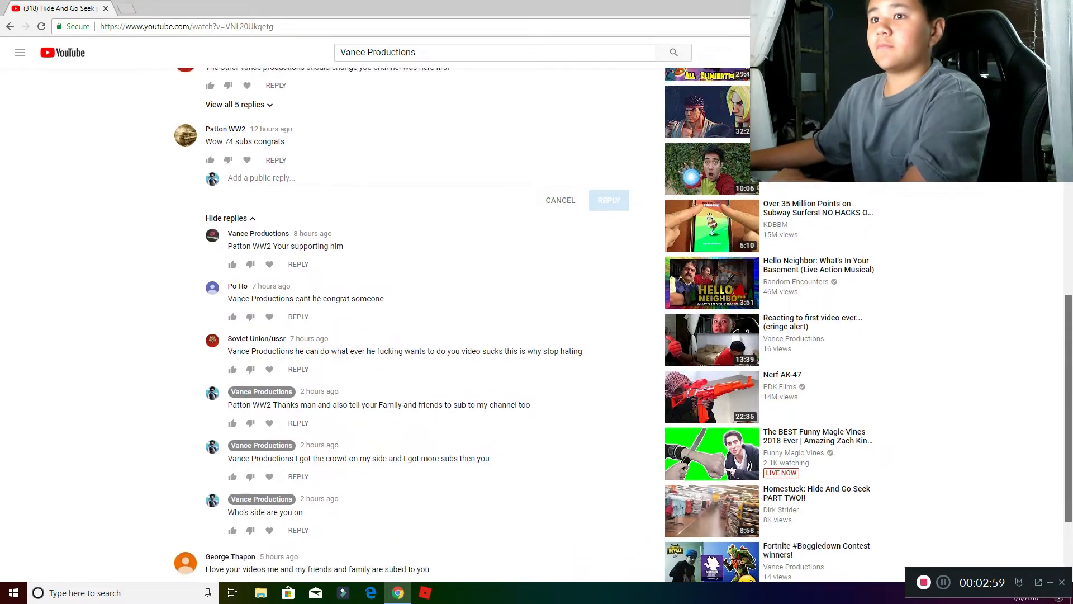
pyautogui.scroll(-3)
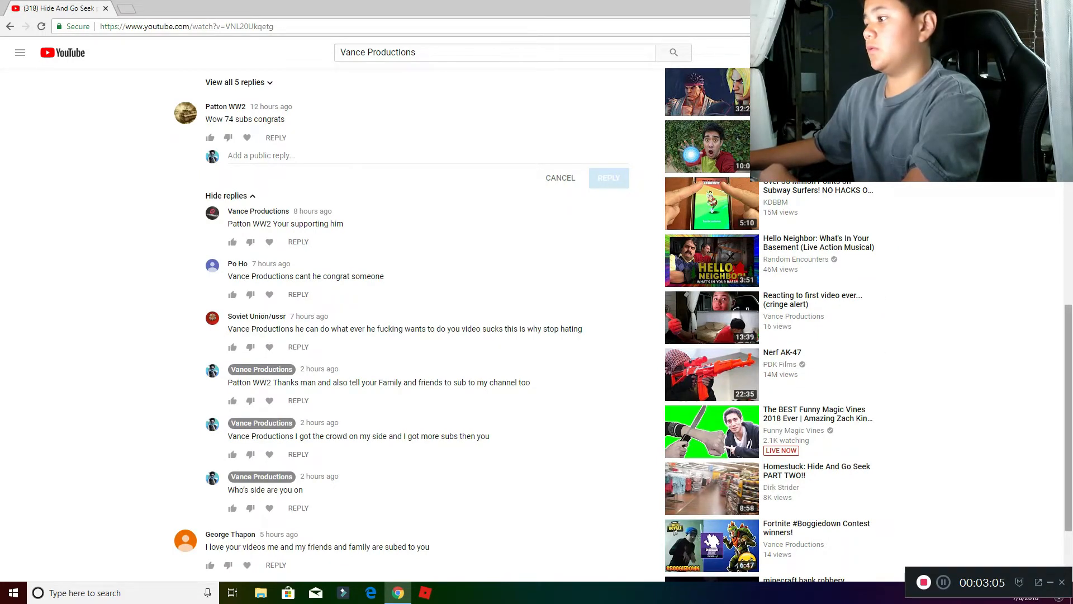
pyautogui.scroll(-3)
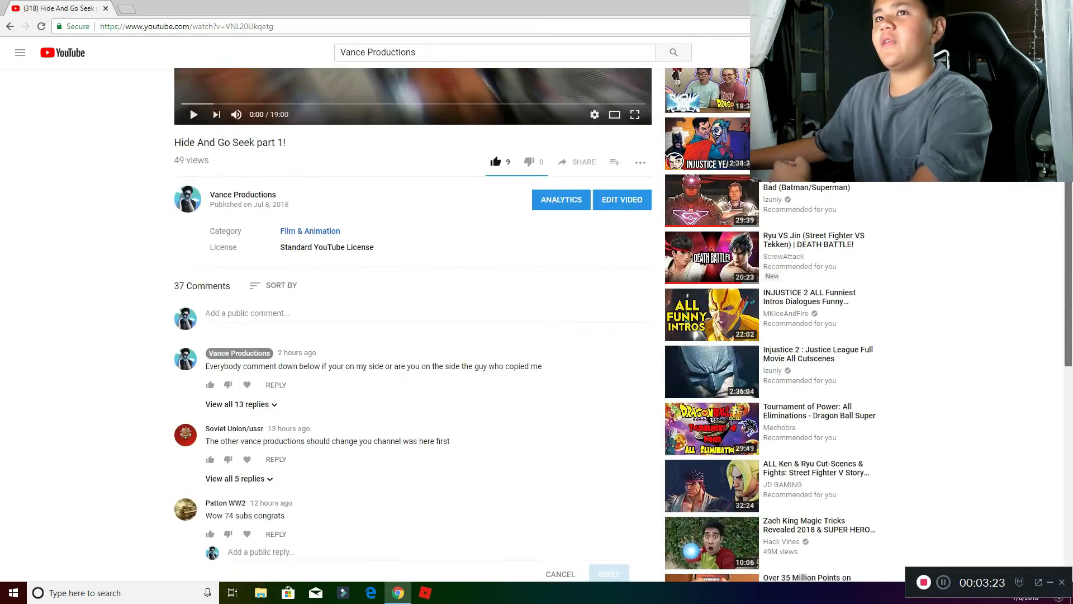
pyautogui.scroll(-3)
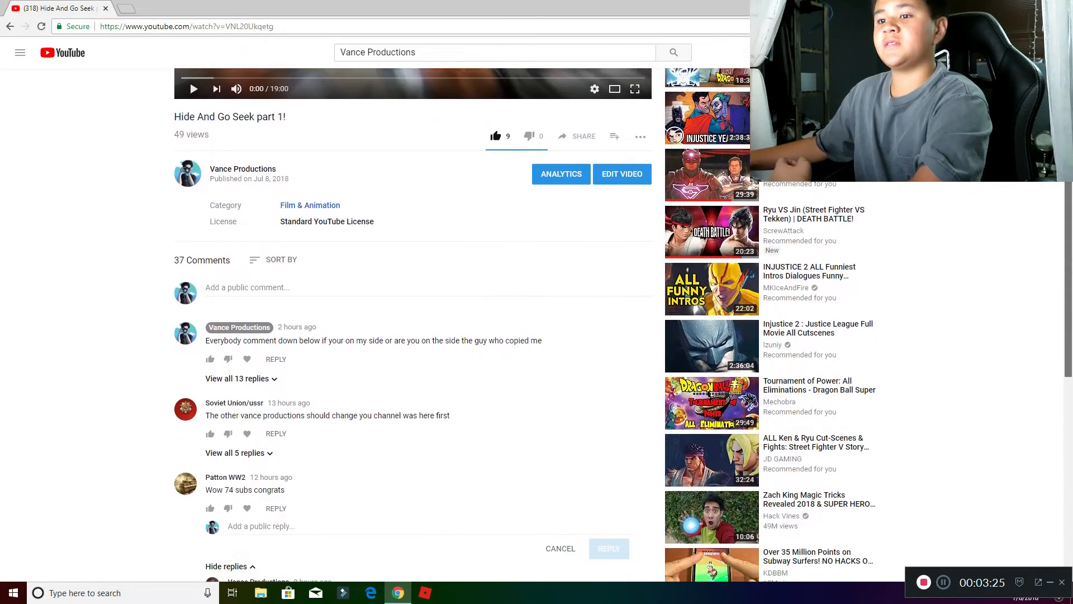
pyautogui.scroll(-3)
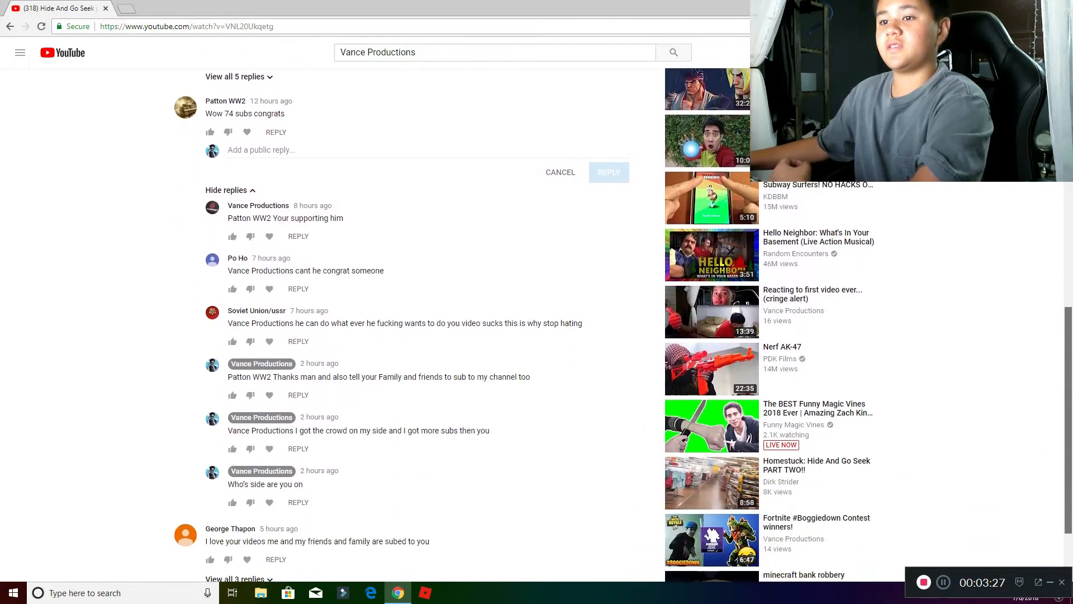
pyautogui.scroll(-3)
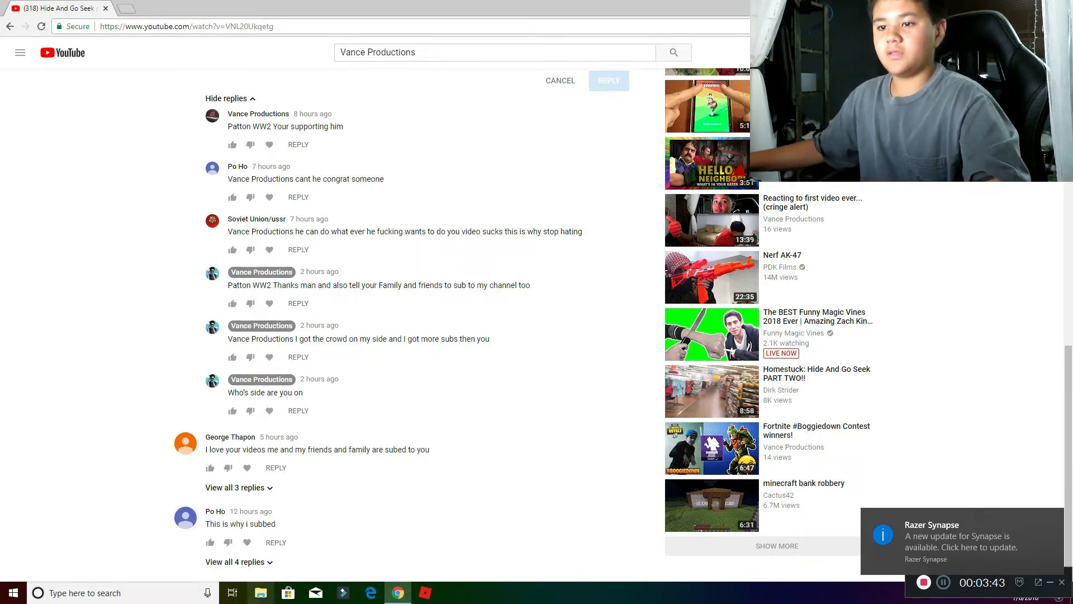
pyautogui.click(236, 561)
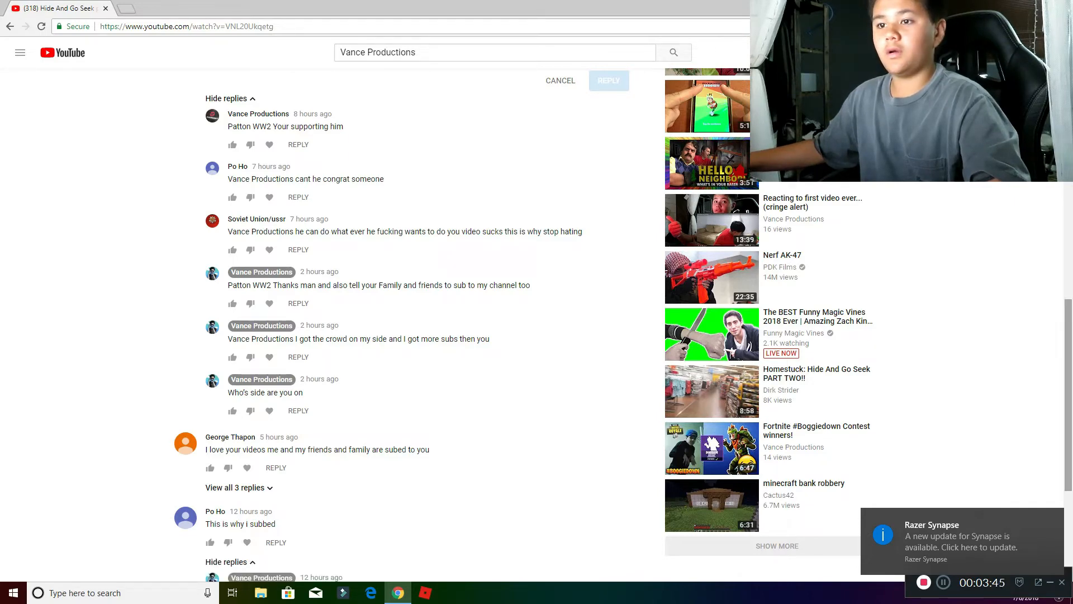
pyautogui.scroll(-3)
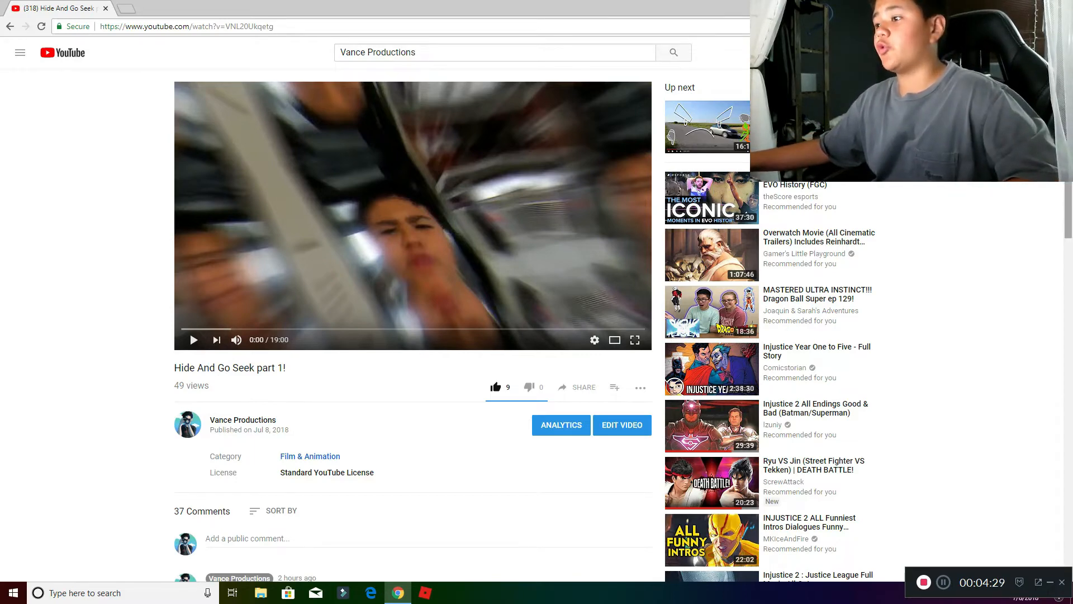
# Scroll through the replies and comments looking for the other Vance Productions channel.
pyautogui.scroll(-3)
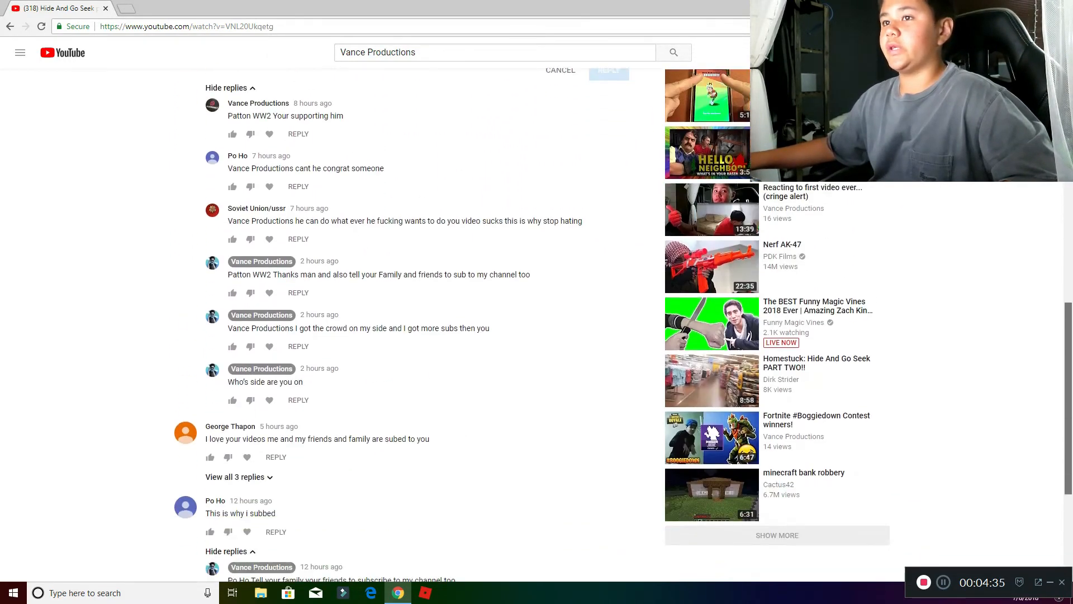
pyautogui.scroll(-3)
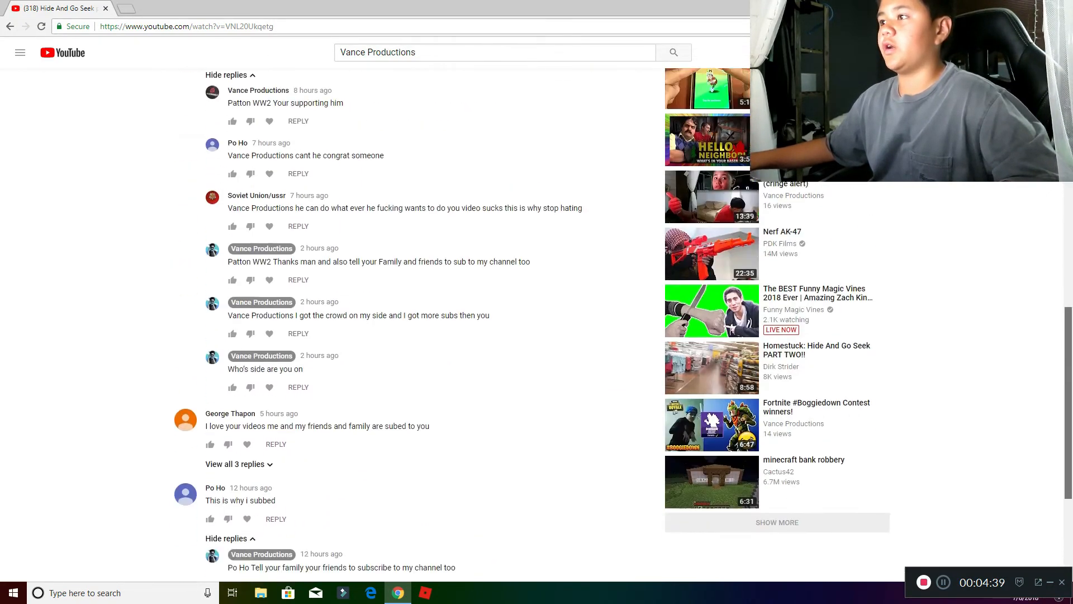
pyautogui.scroll(-3)
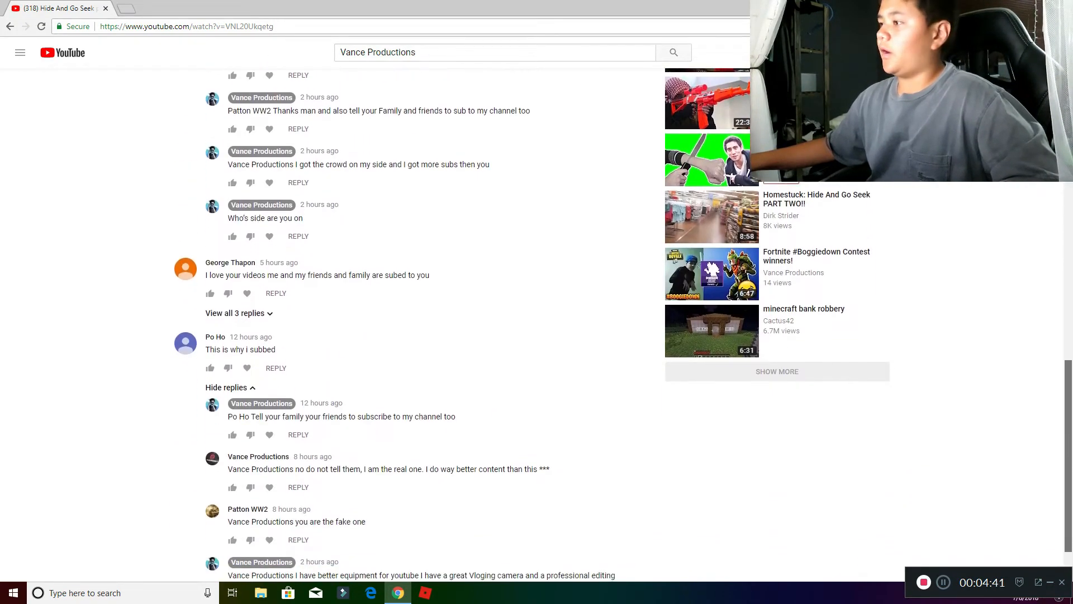
pyautogui.scroll(-3)
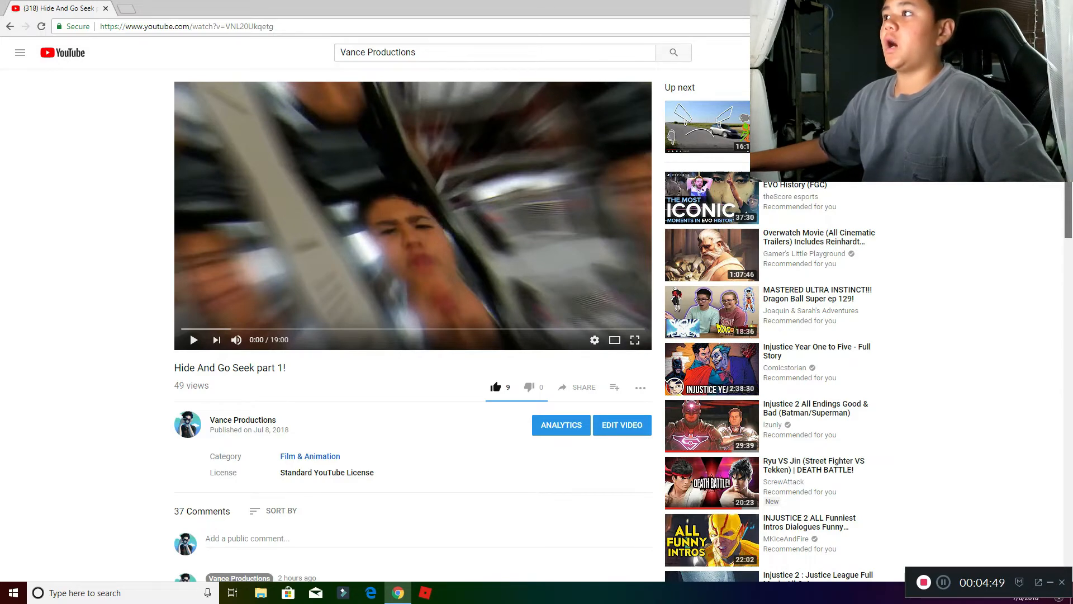
pyautogui.scroll(-3)
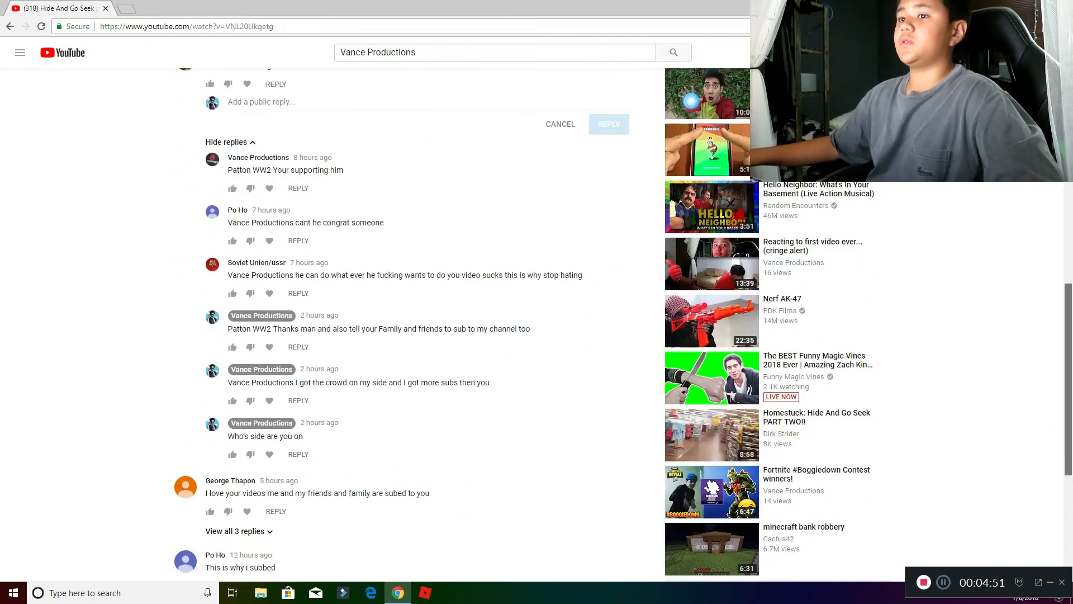
pyautogui.scroll(-3)
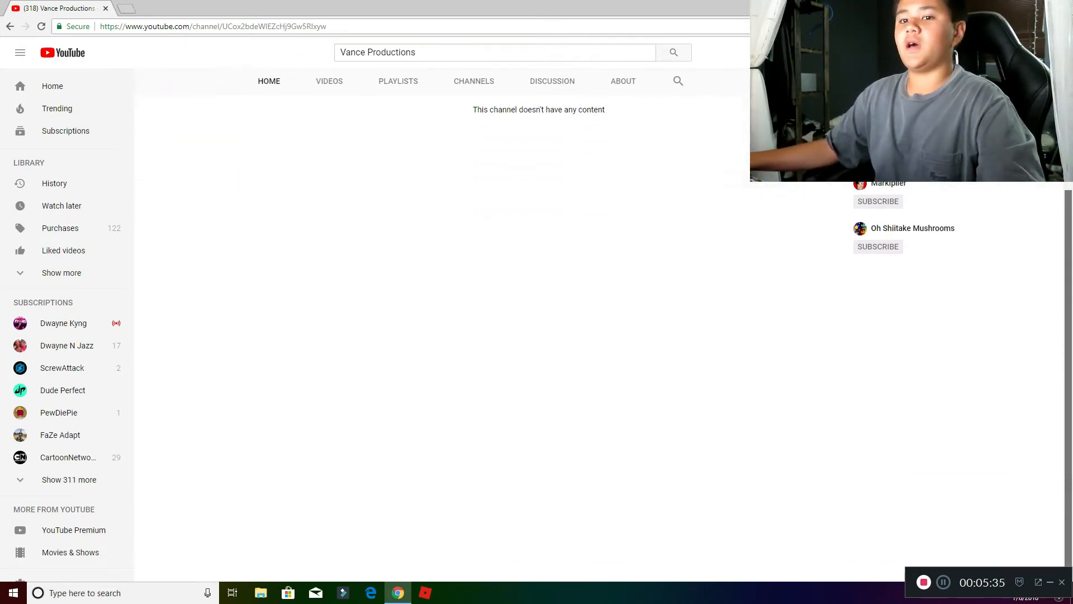
# Dismiss the Windows Start menu and scroll down the Hide And Go Seek part 1! comments.
pyautogui.click(12, 592)
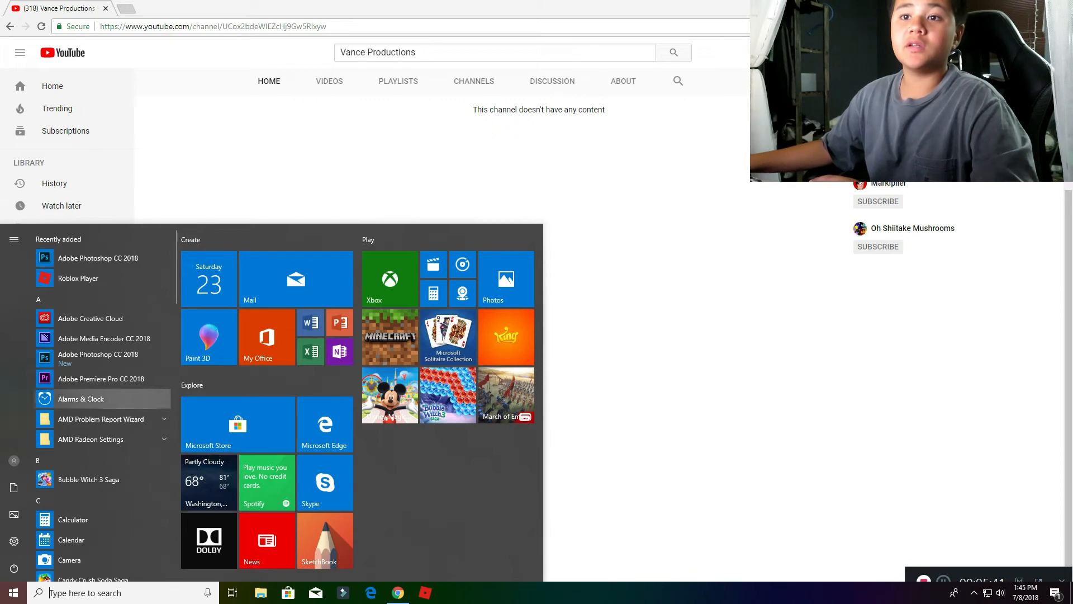
pyautogui.moveTo(98, 257)
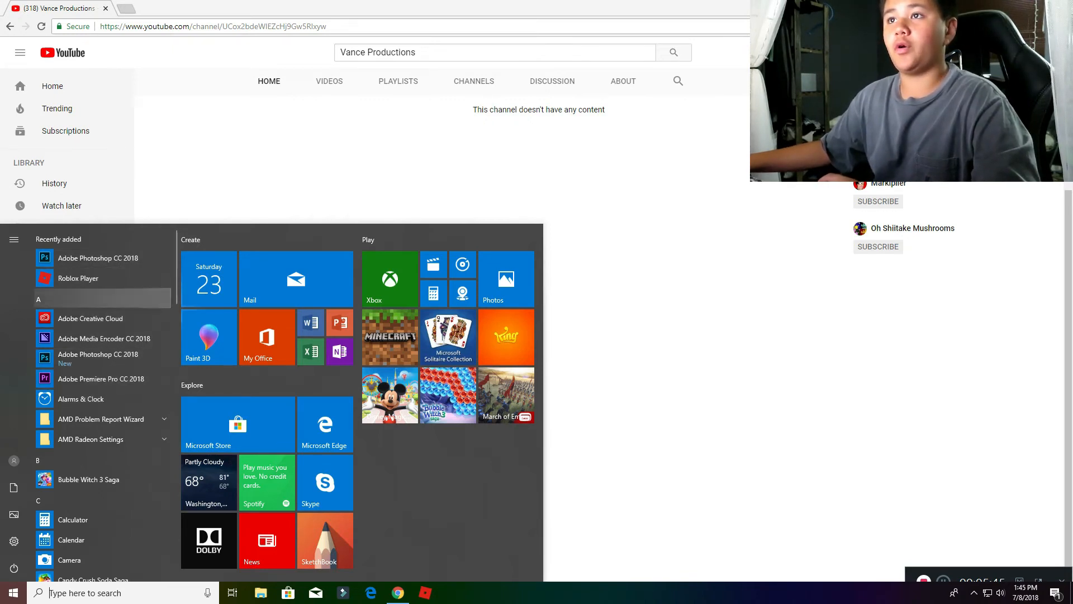
pyautogui.click(12, 592)
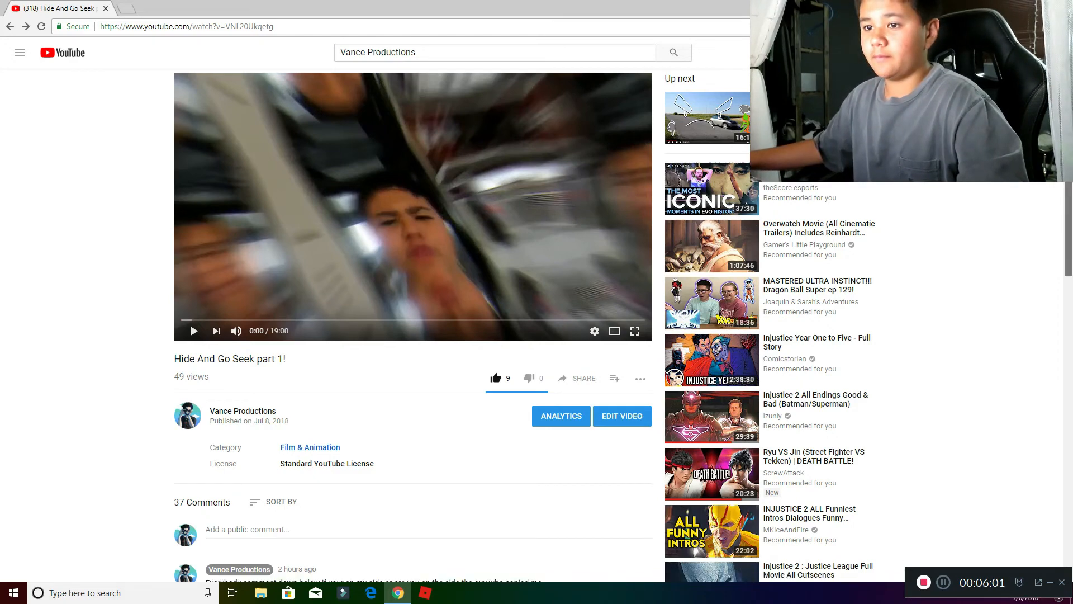
pyautogui.scroll(-3)
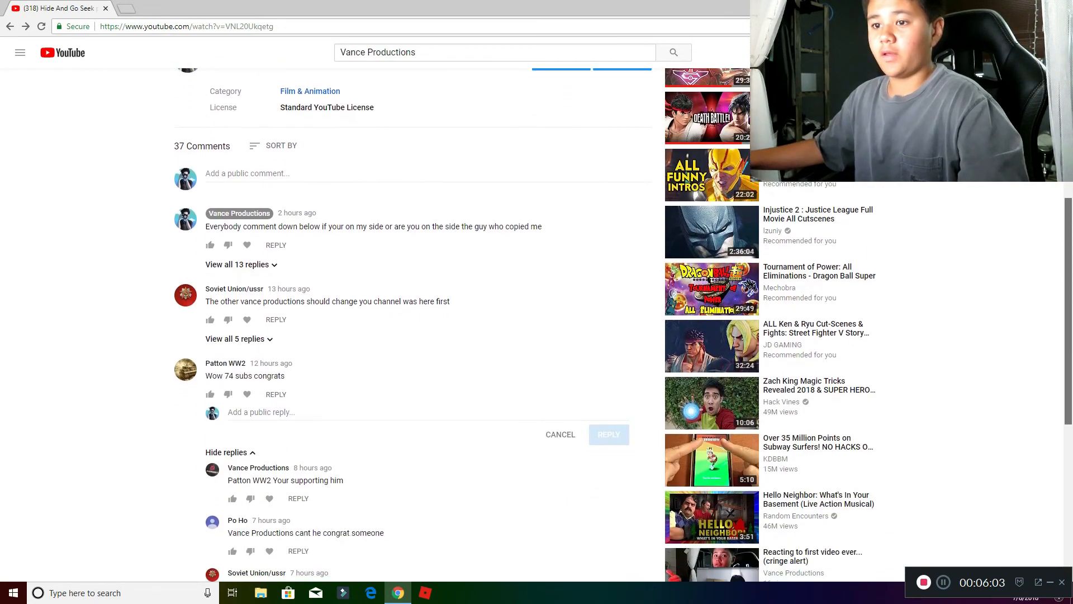
pyautogui.scroll(-3)
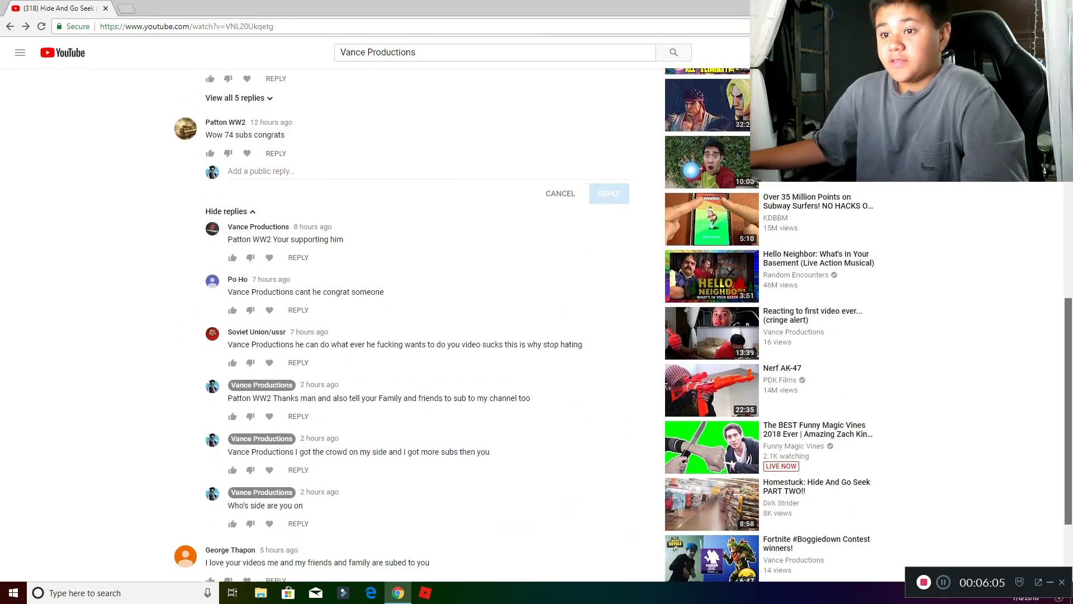